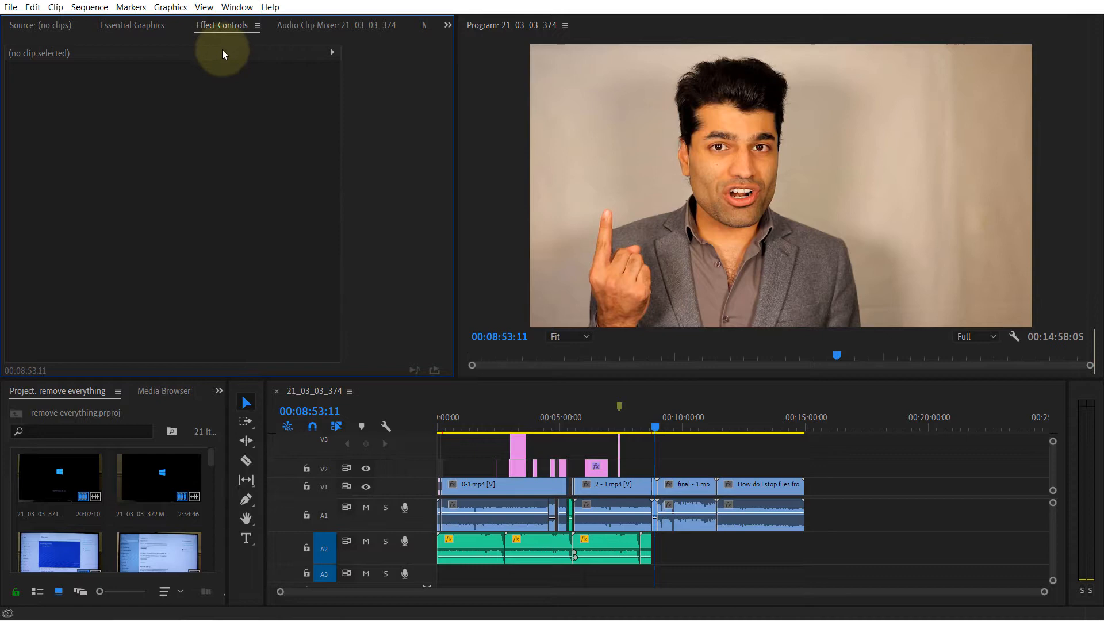
mouse_move(182, 90)
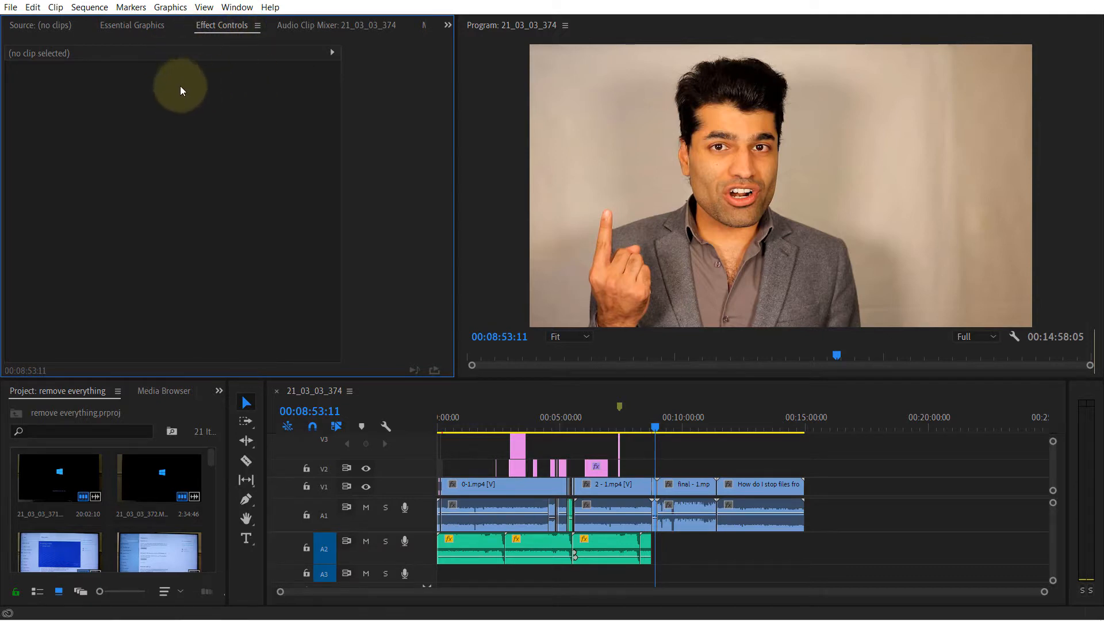
mouse_move(262, 155)
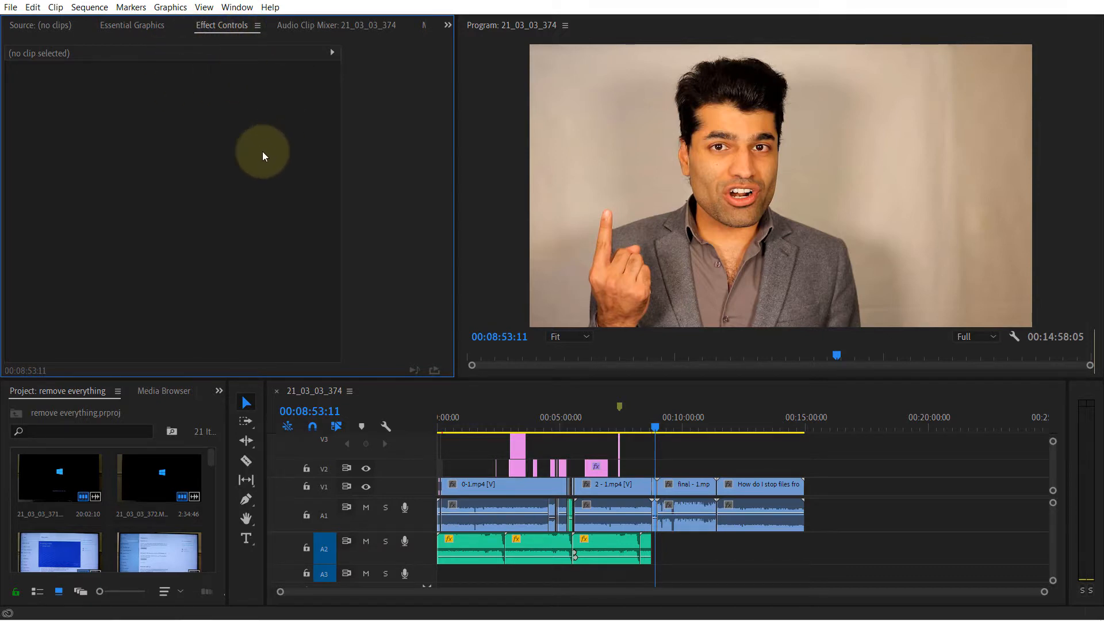